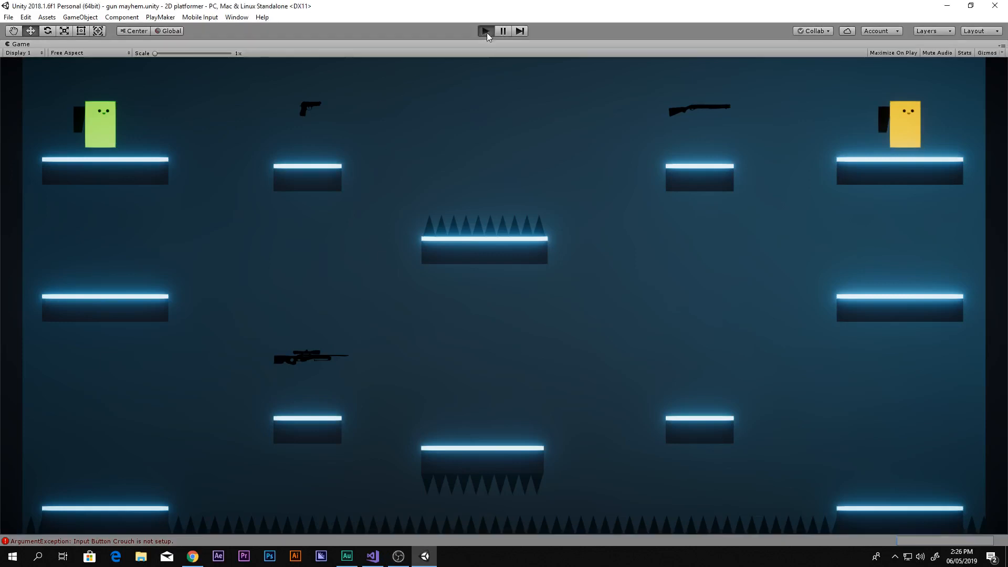
# - Run two rounds of the gun mayhem level in the Game view, then stop play
pyautogui.click(485, 31)
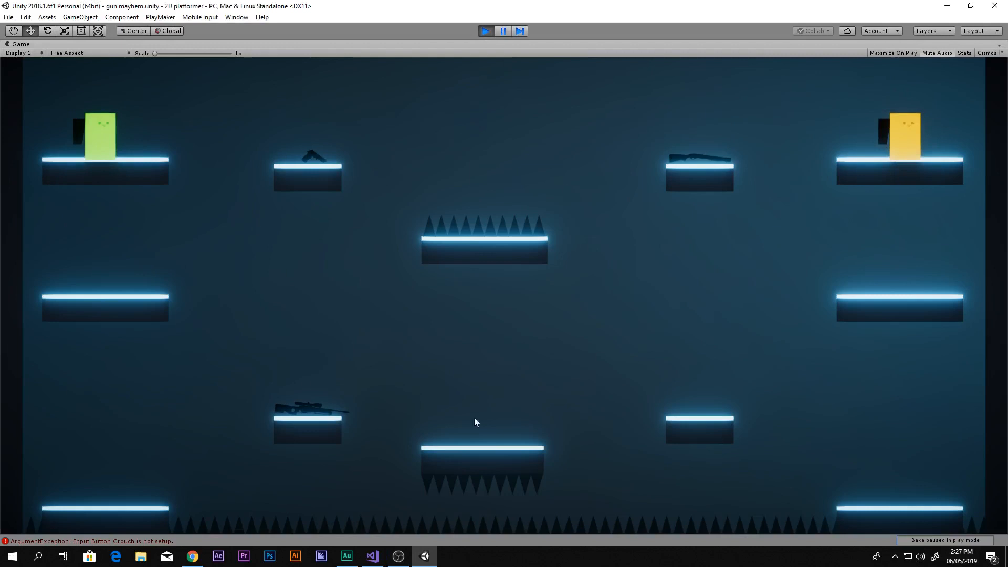
pyautogui.moveTo(363, 239)
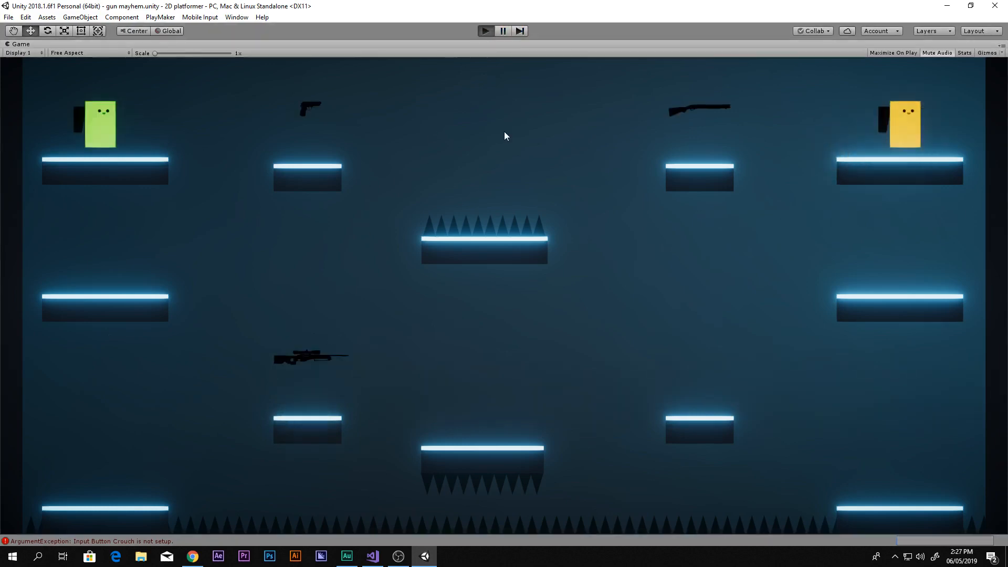
pyautogui.moveTo(544, 425)
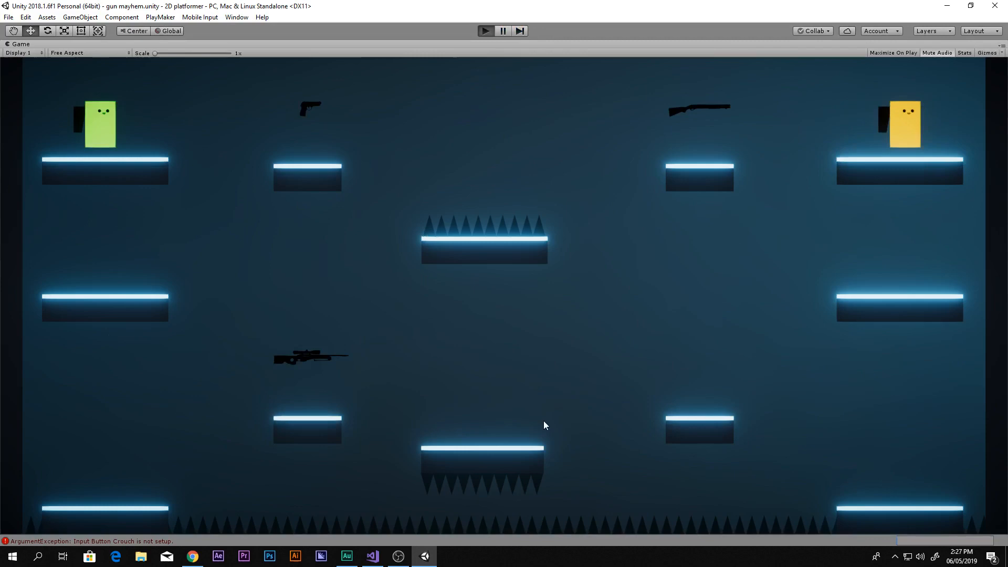
pyautogui.click(485, 30)
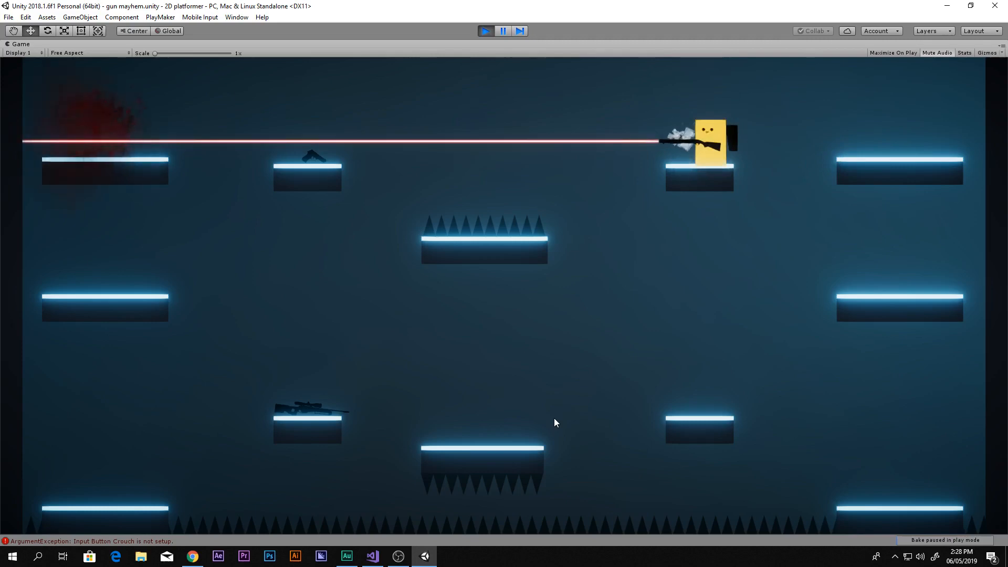
pyautogui.click(485, 30)
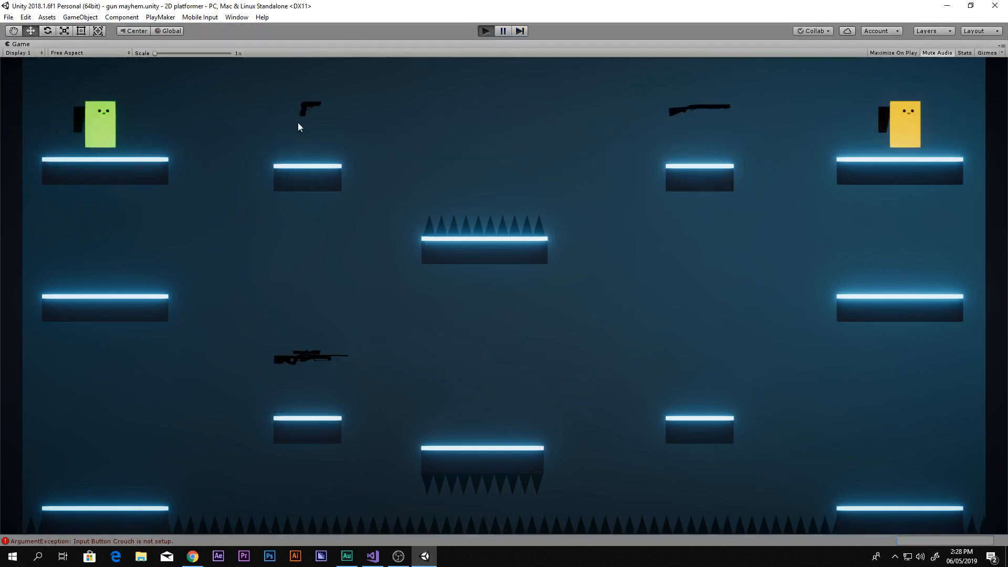
pyautogui.click(485, 30)
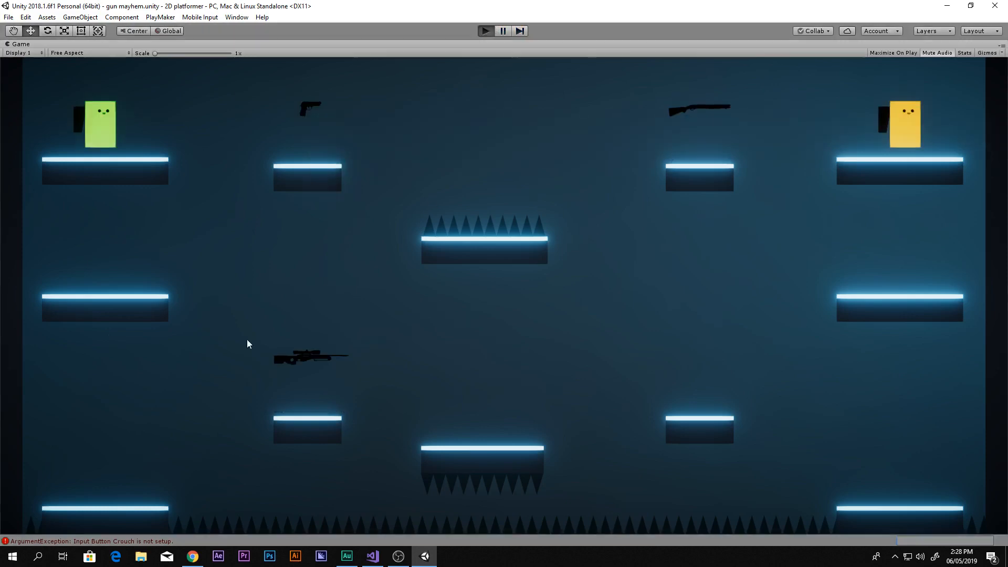
pyautogui.moveTo(309, 380)
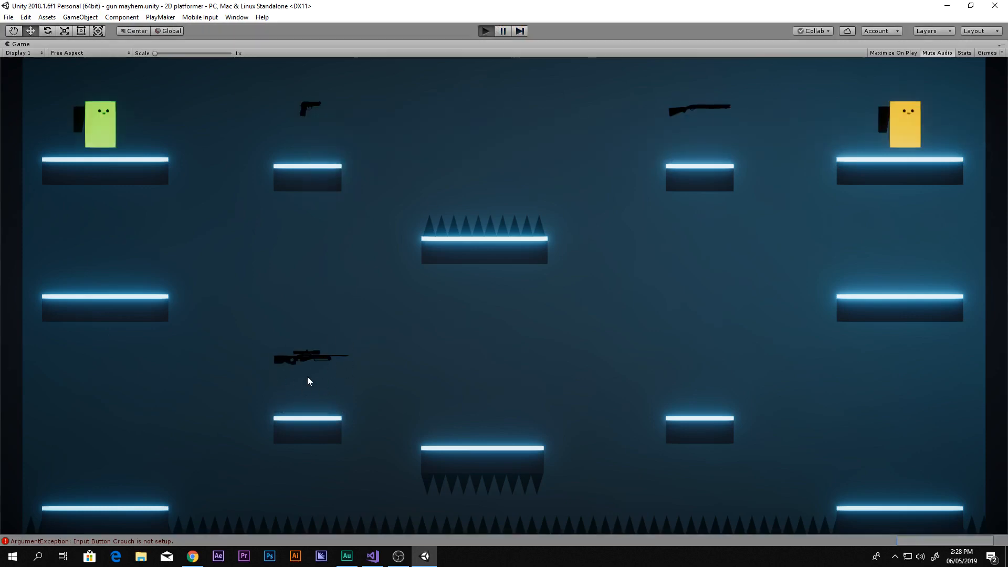
# - Restart the level a few more times until a fresh match has both players shooting
pyautogui.click(485, 31)
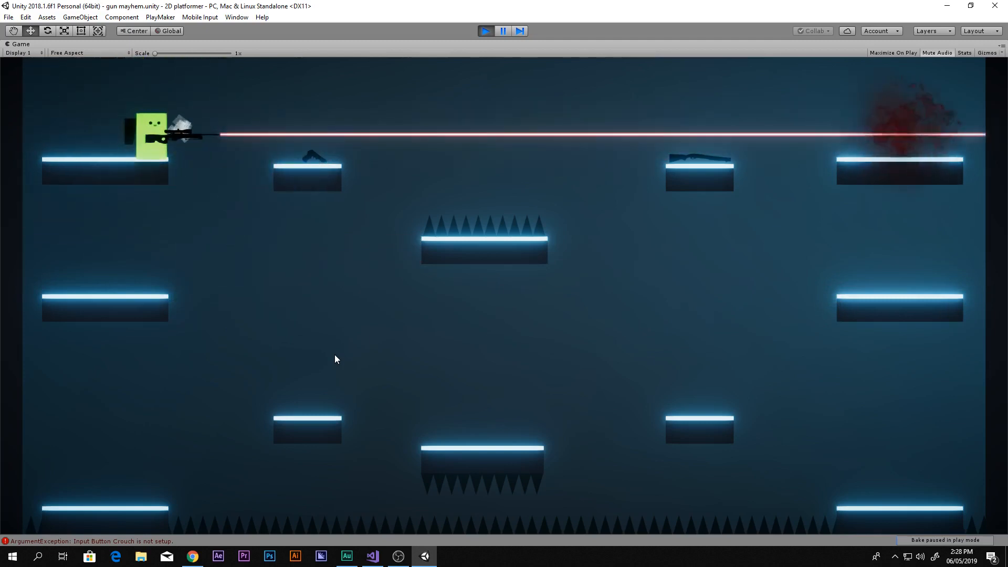
pyautogui.moveTo(472, 119)
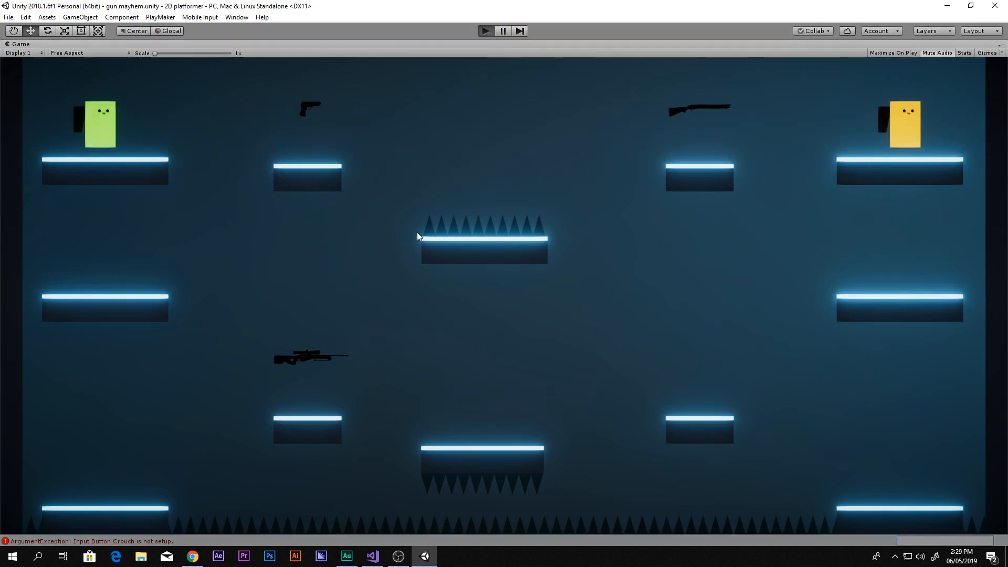
pyautogui.click(485, 30)
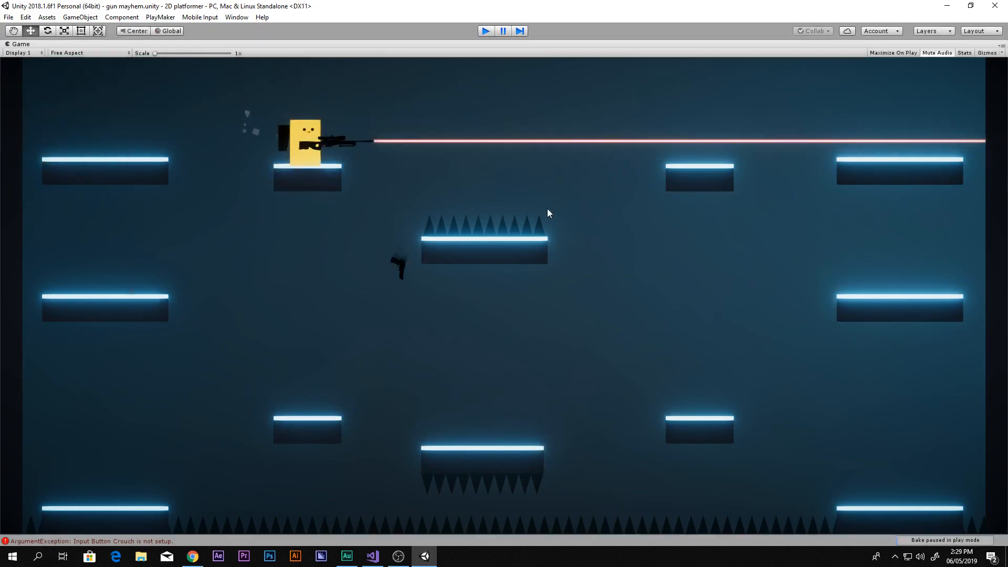
pyautogui.click(485, 31)
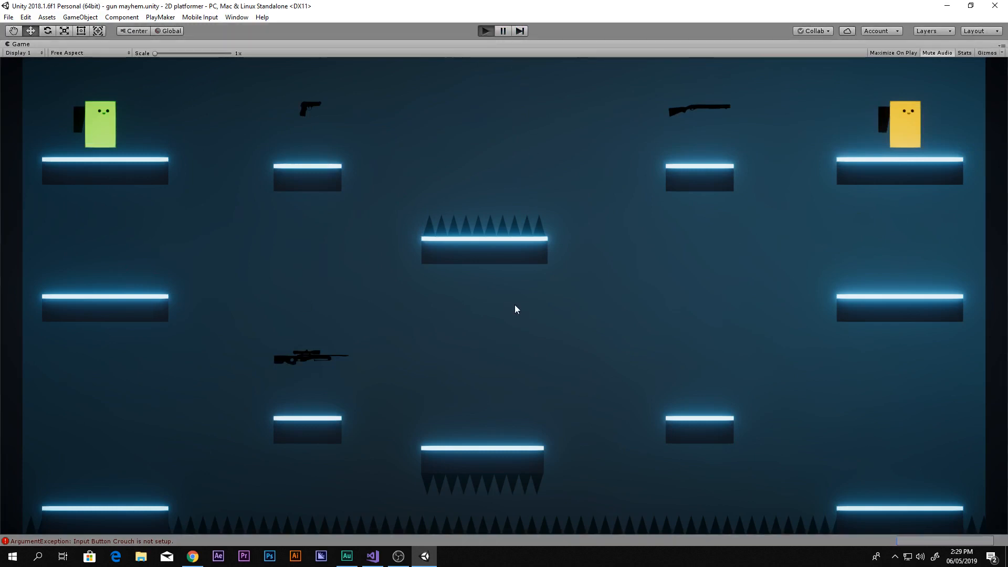
pyautogui.click(485, 30)
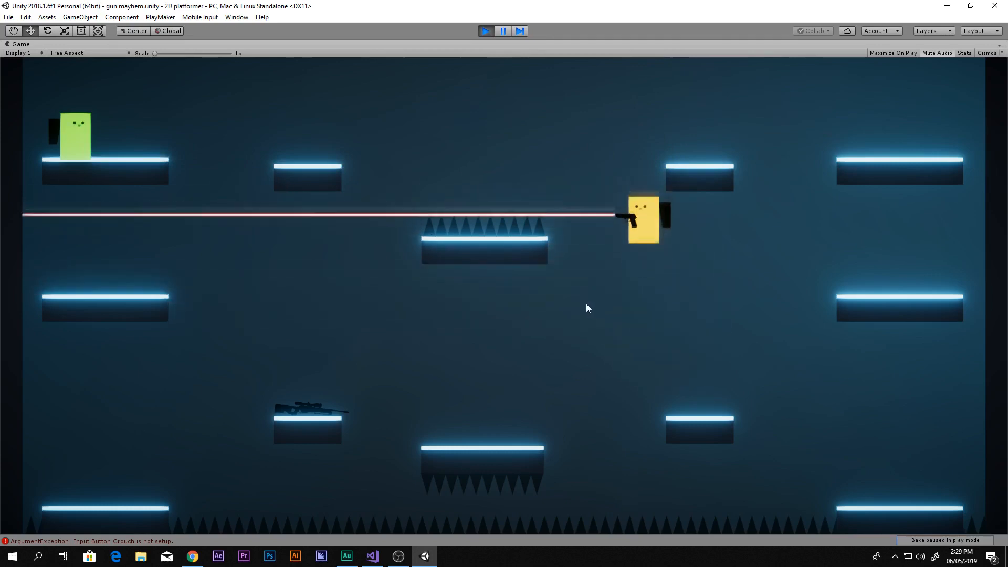
pyautogui.moveTo(491, 266)
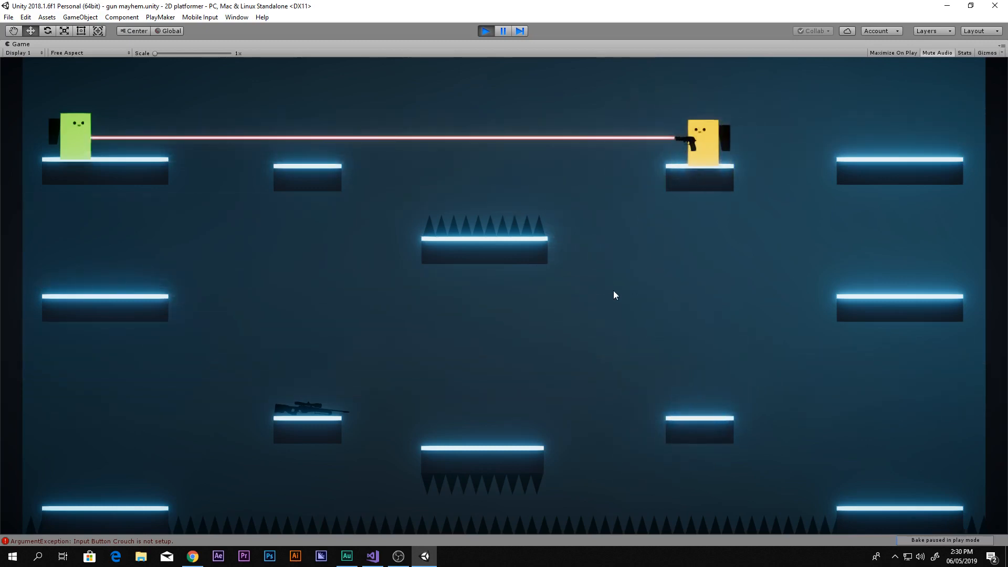
pyautogui.moveTo(722, 197)
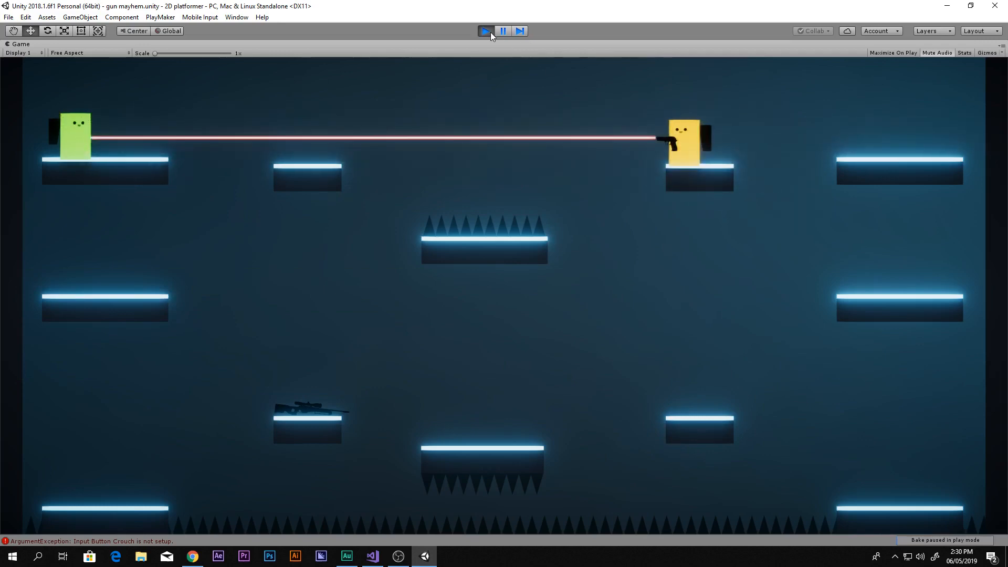
# - End Play mode and switch from the Football scene to the 2d platformer_beta scene
pyautogui.click(485, 31)
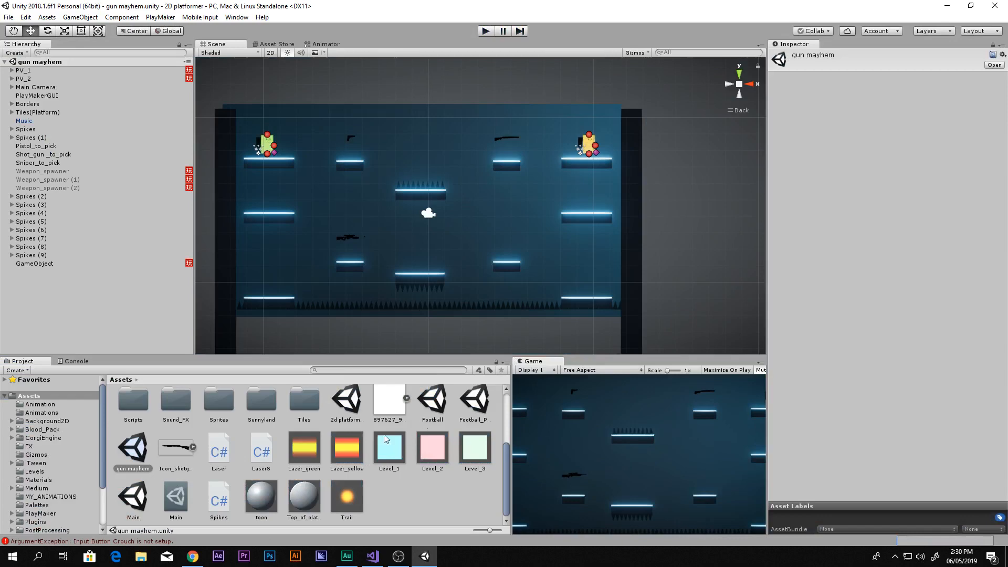
pyautogui.doubleClick(431, 403)
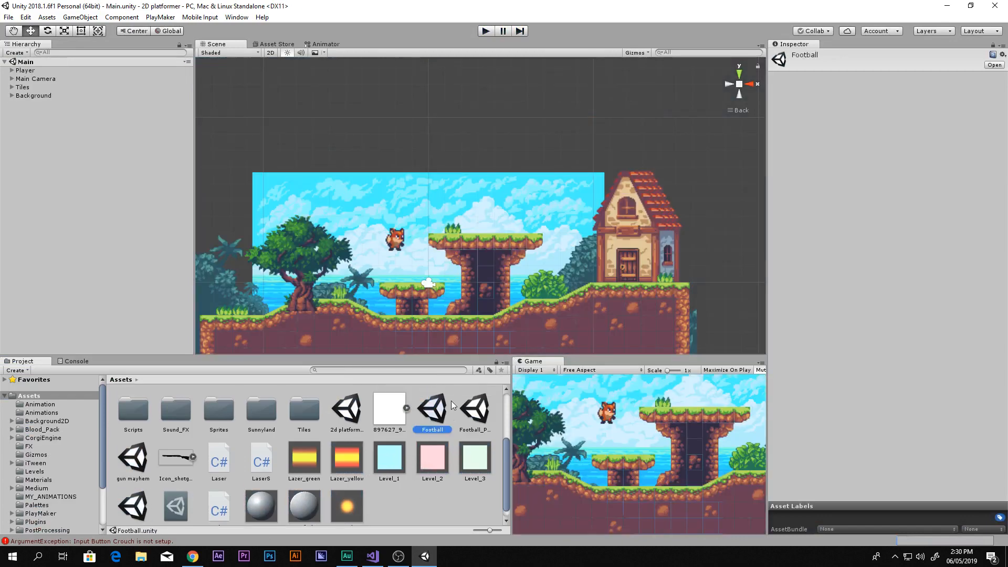
pyautogui.doubleClick(345, 409)
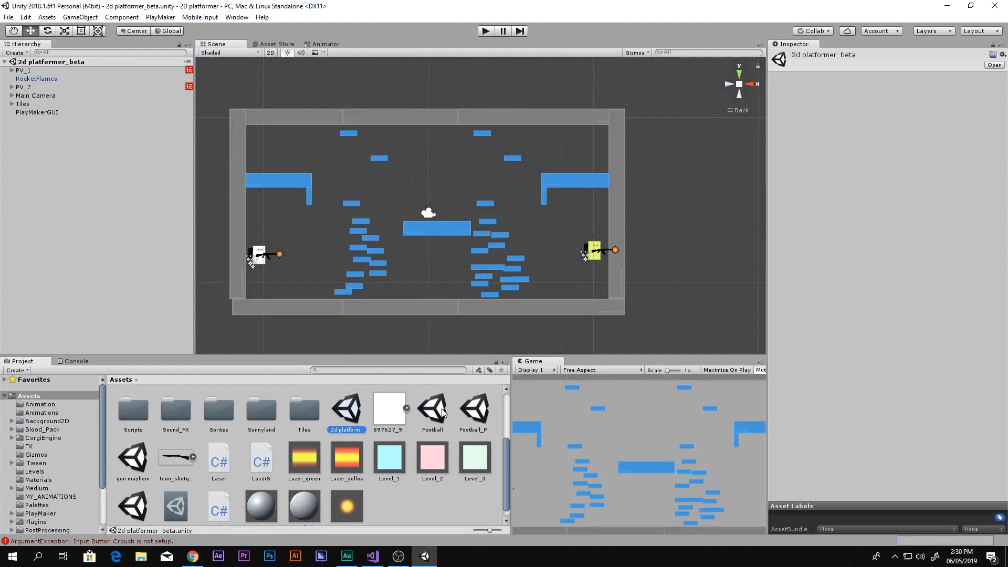
# - Start the Football scene so both players and the ball appear in the neon arena
pyautogui.click(485, 30)
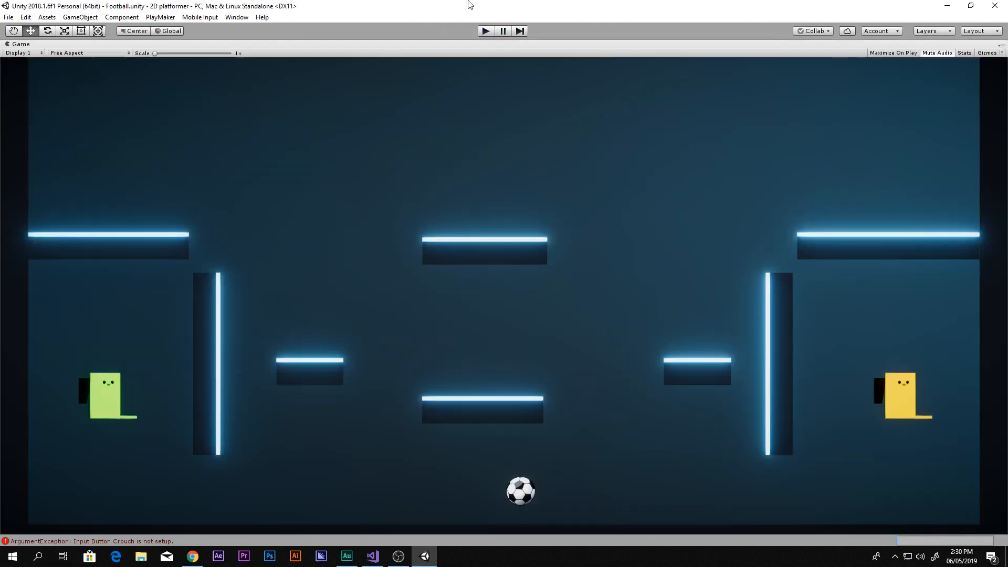
pyautogui.moveTo(651, 420)
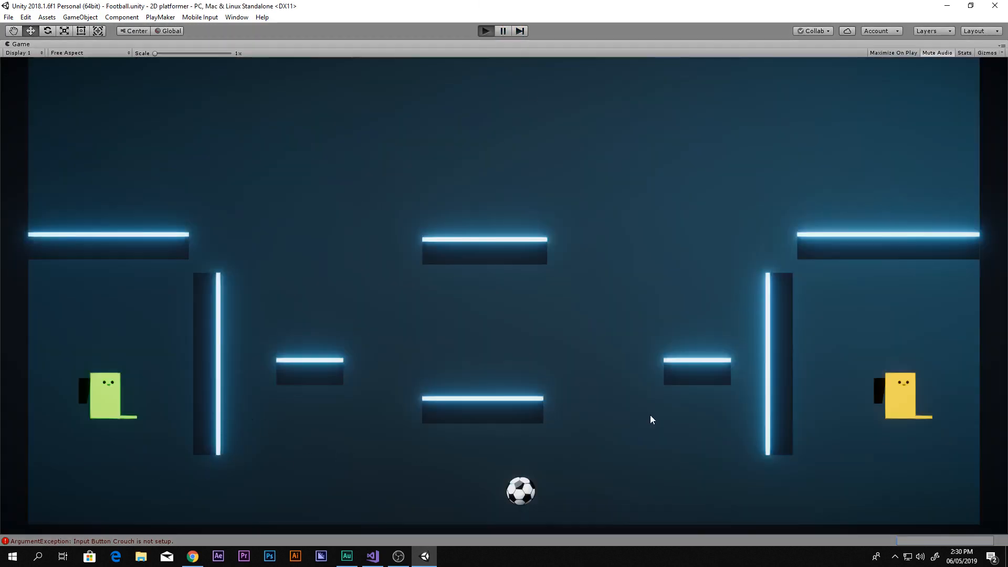
pyautogui.click(485, 31)
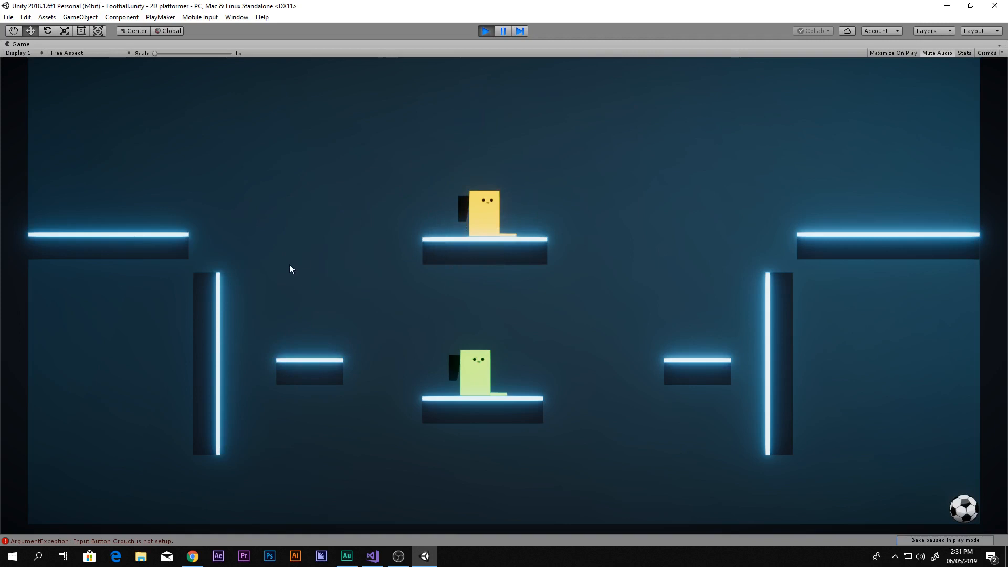
pyautogui.moveTo(370, 388)
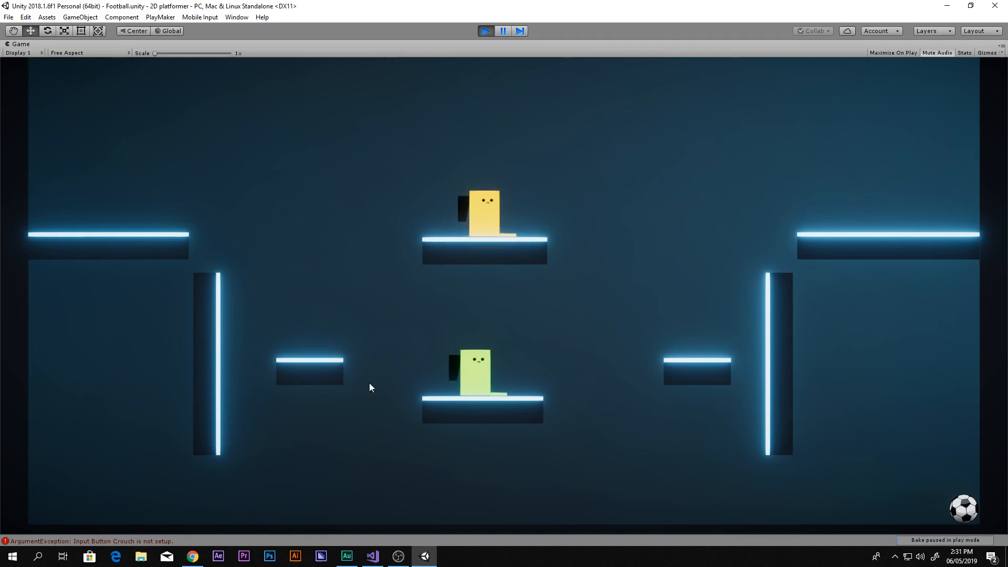
pyautogui.moveTo(329, 402)
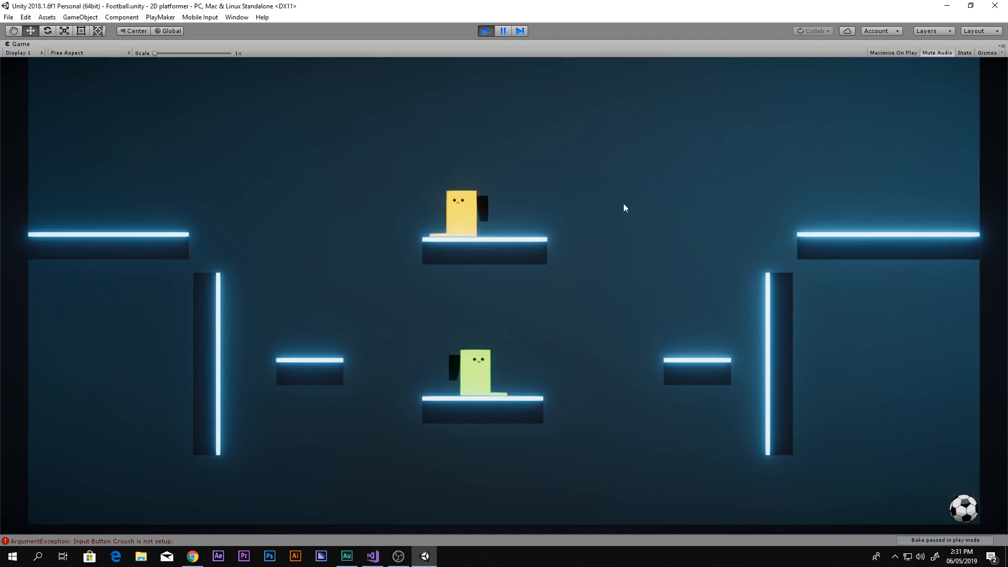
pyautogui.moveTo(856, 210)
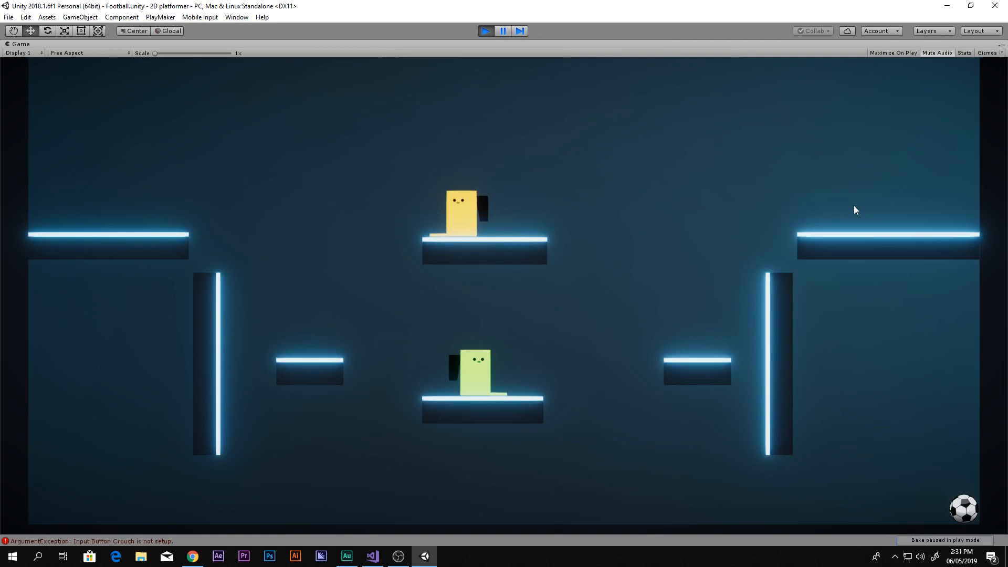
pyautogui.moveTo(326, 401)
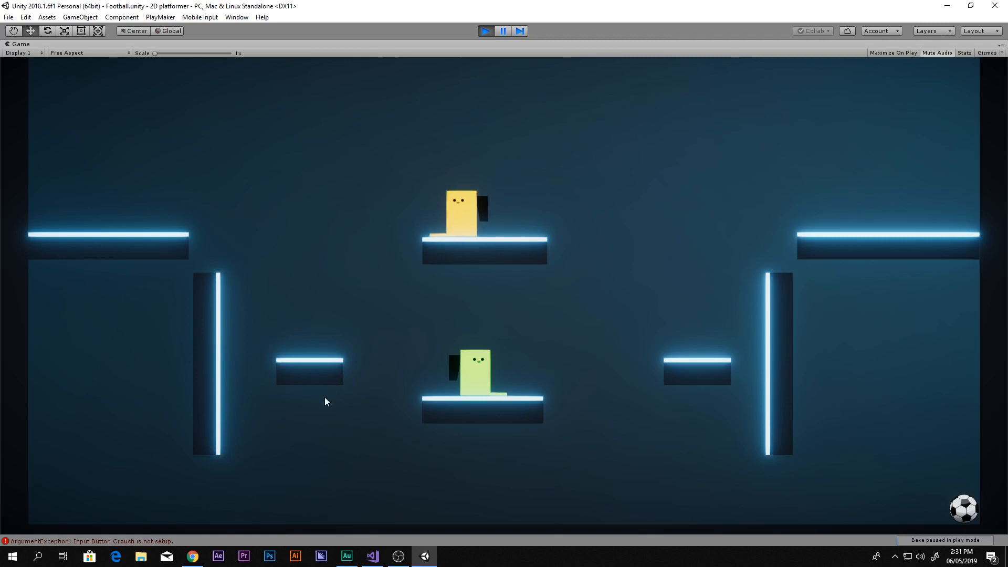